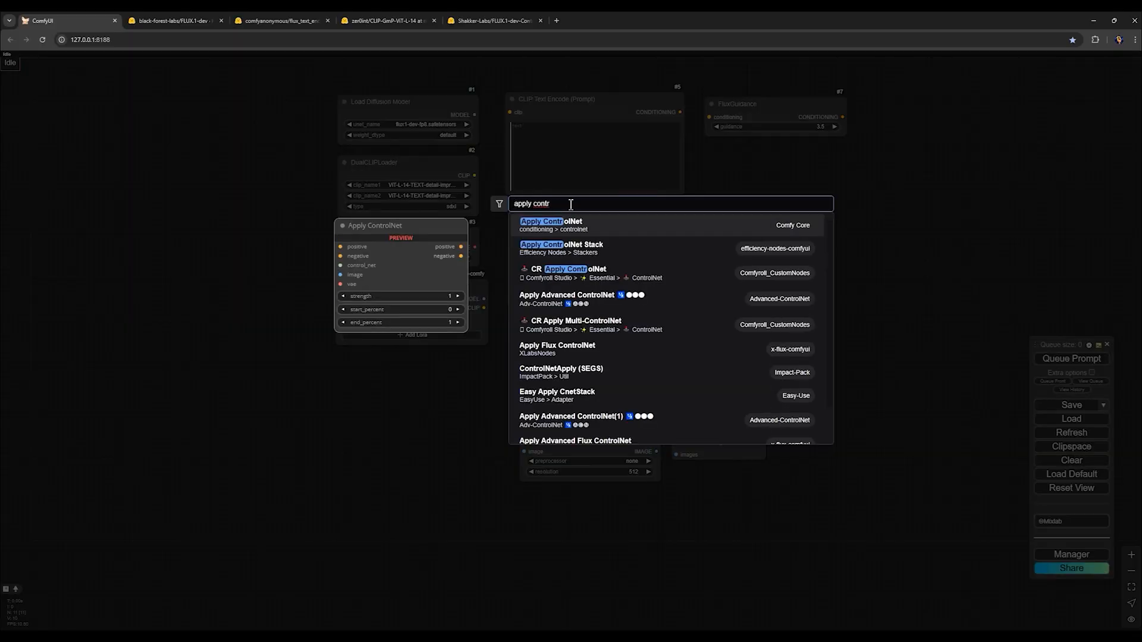
- Add an Apply ControlNet node and a RandomNoise node beside the FLUX loaders
left_click(550, 222)
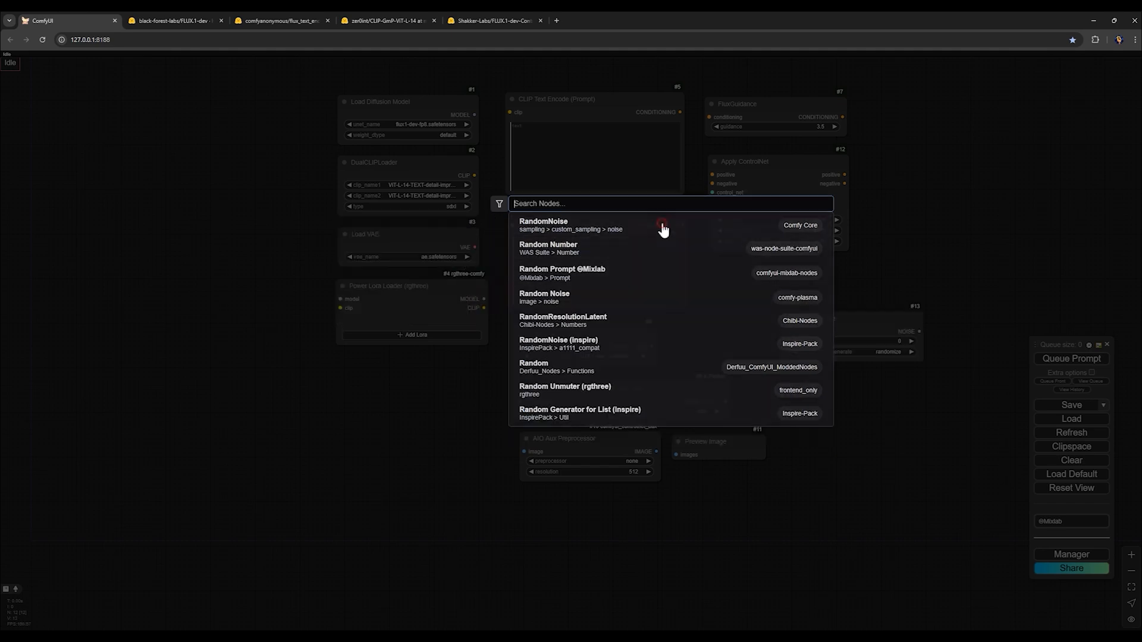
left_click(543, 223)
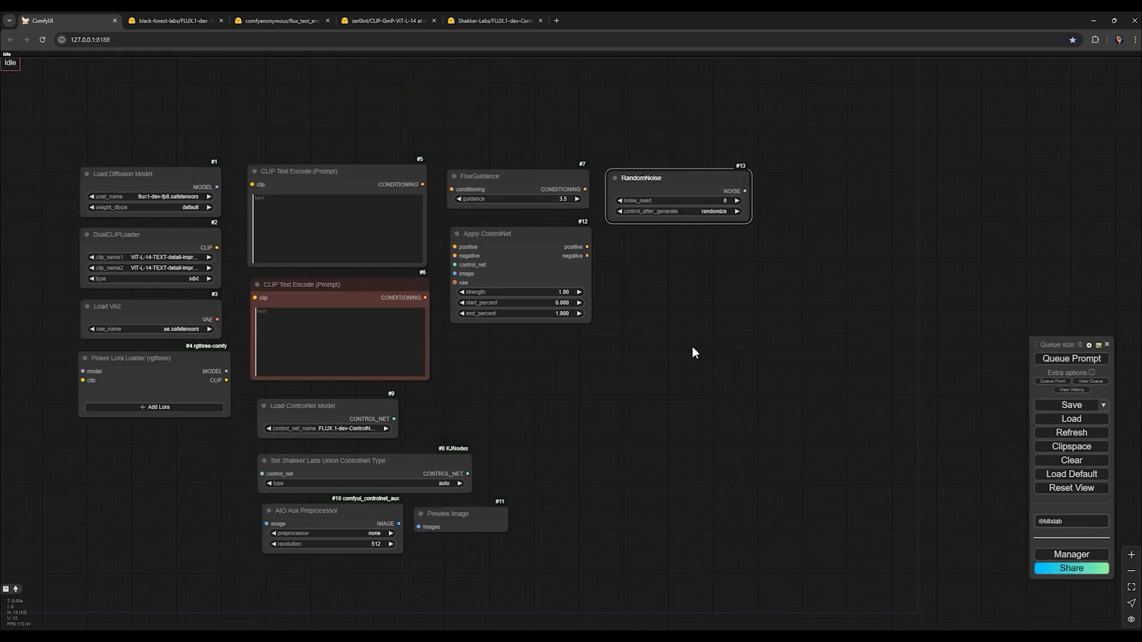